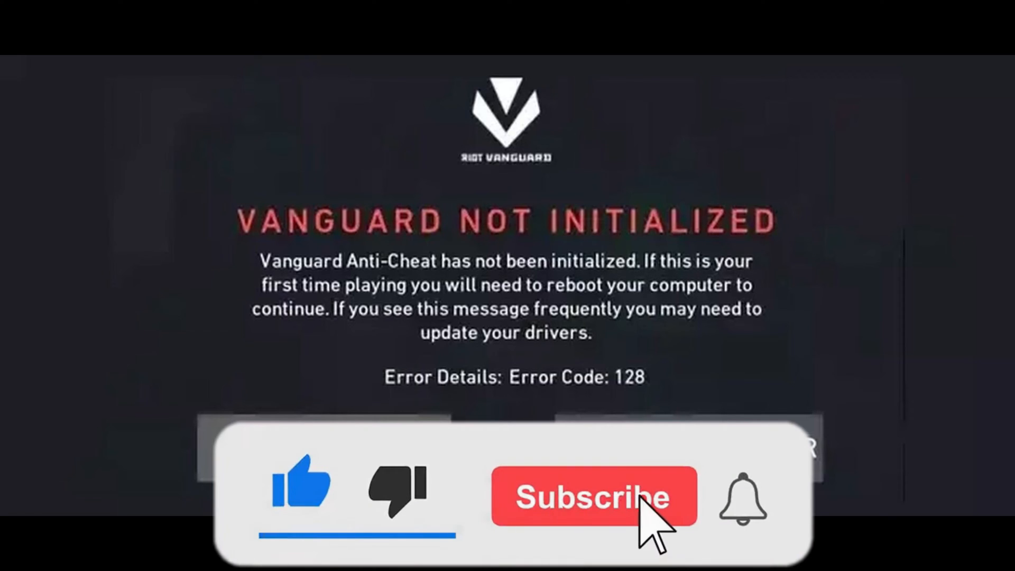
# Step: Quit the Vanguard Not Initialized error (code 128) and bring up Task Manager from the taskbar
pyautogui.click(593, 497)
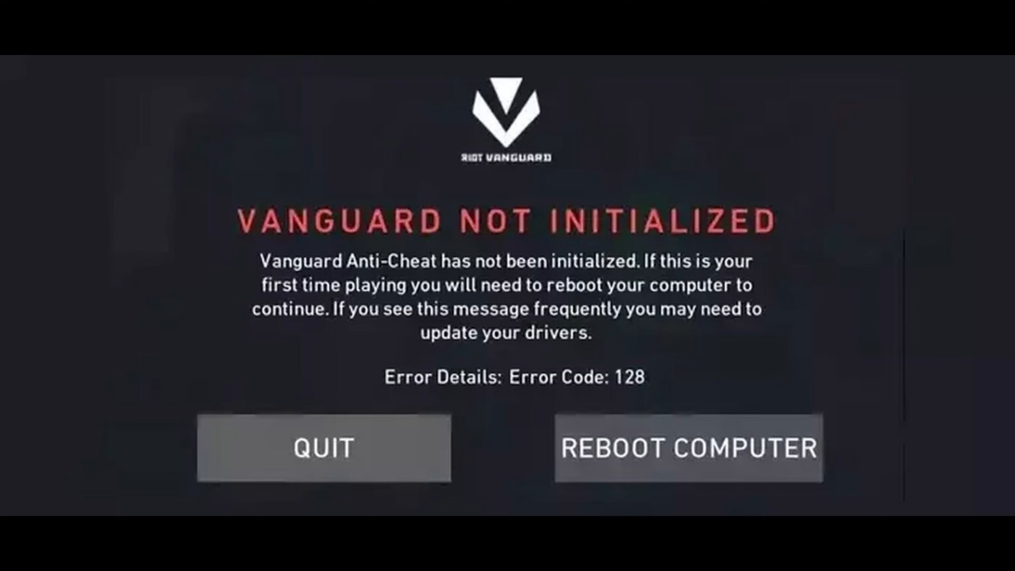
pyautogui.click(324, 448)
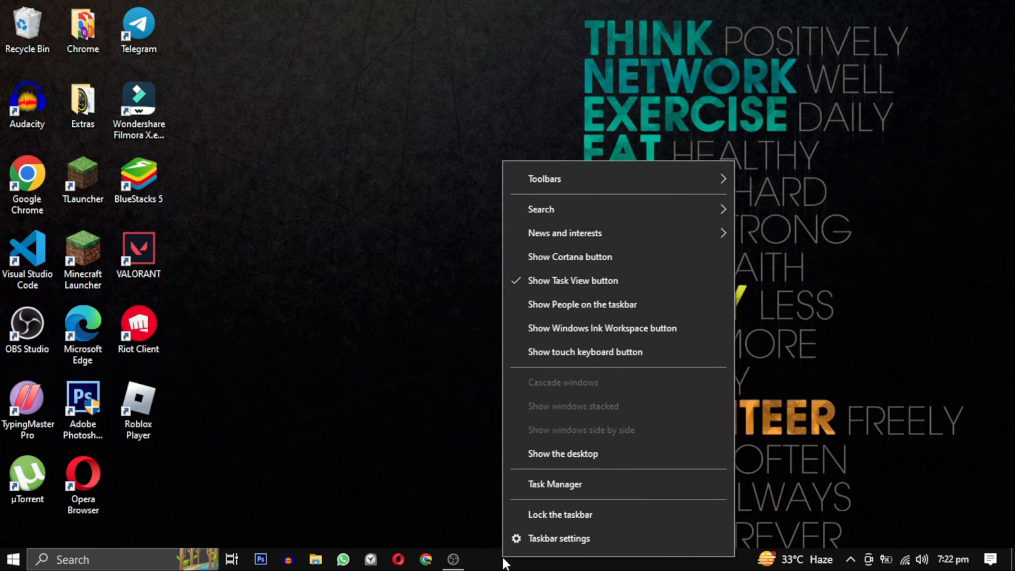
pyautogui.moveTo(554, 484)
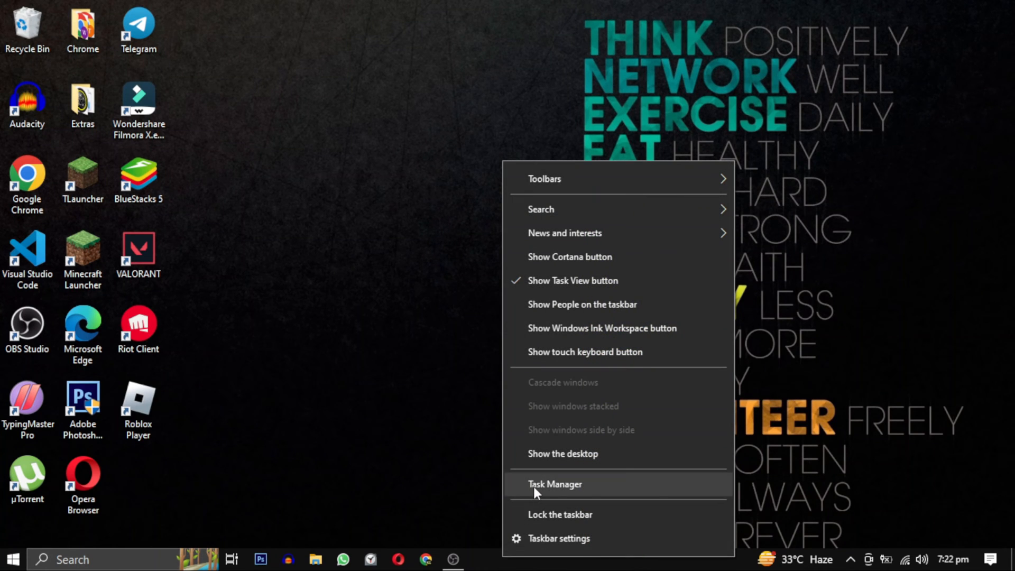
pyautogui.click(555, 484)
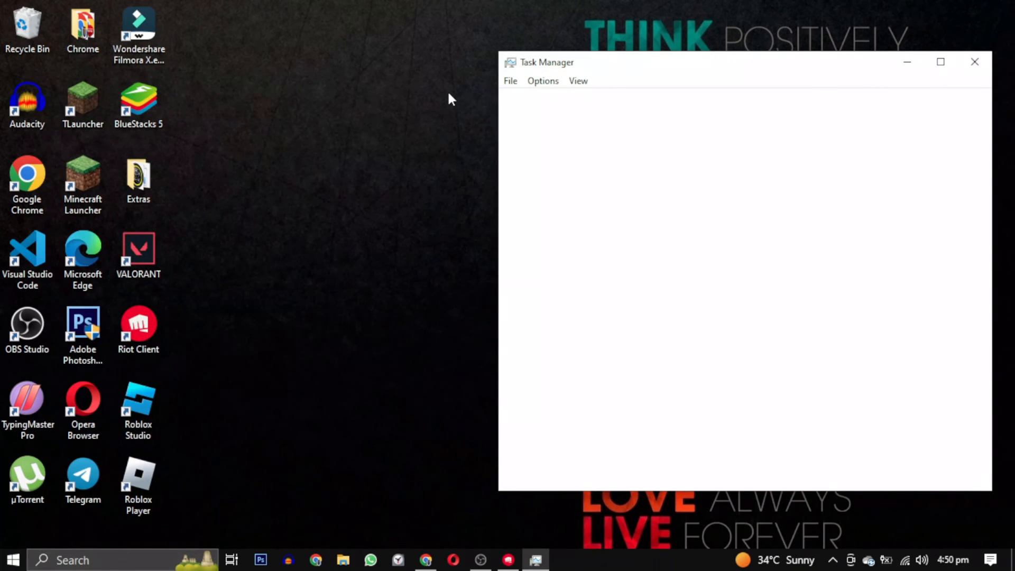
# Step: Expand Task Manager details and end the Vanguard tray notification task
pyautogui.rightClick(577, 229)
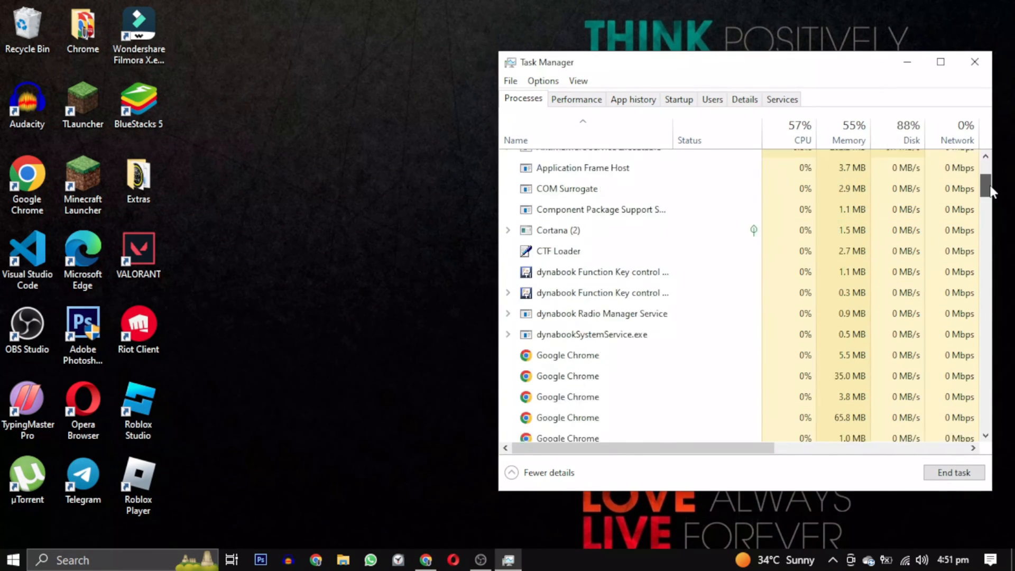
pyautogui.scroll(-3)
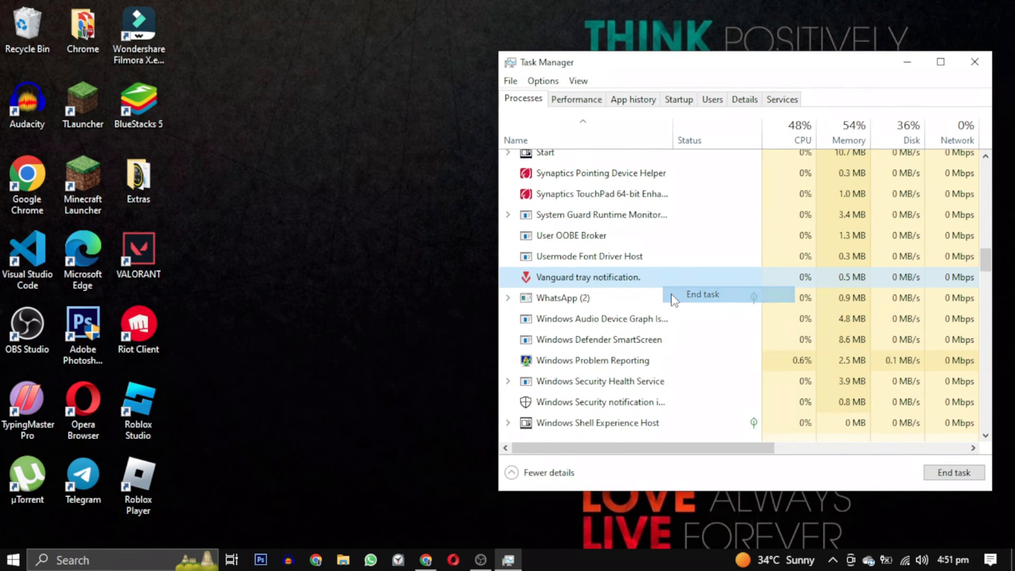
pyautogui.rightClick(138, 252)
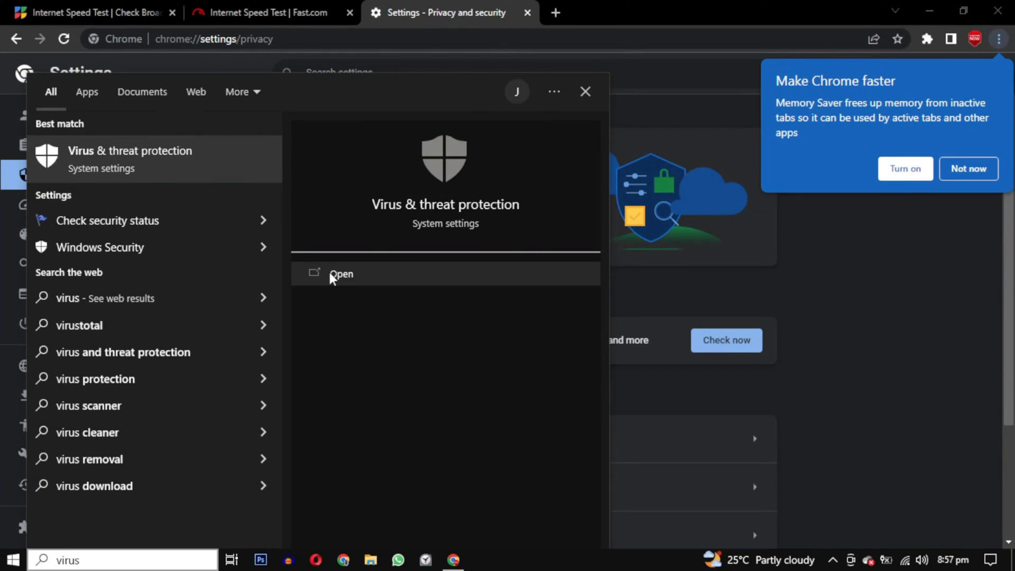
pyautogui.click(341, 273)
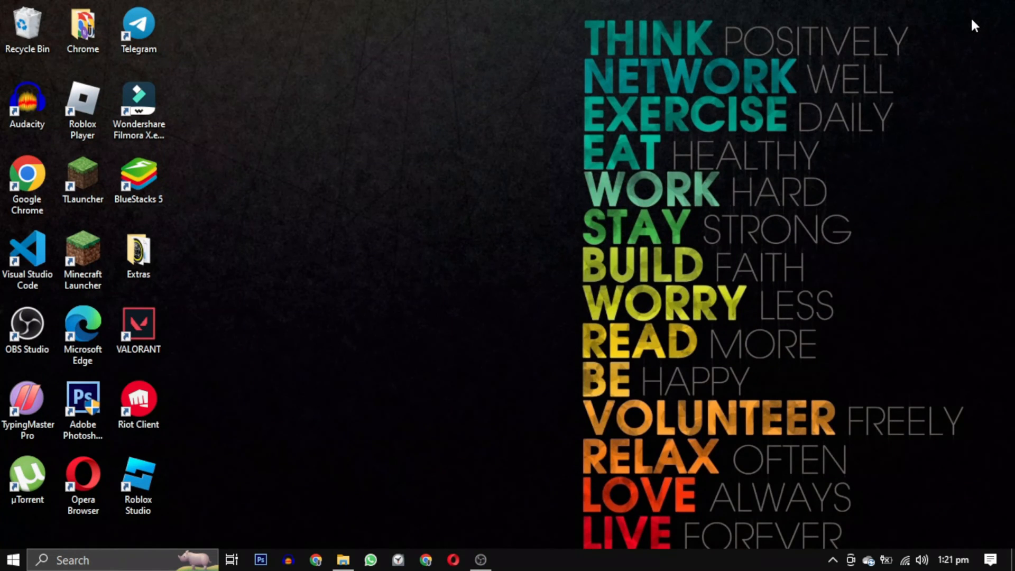
# Step: Run the VALORANT desktop shortcut as administrator and approve the User Account Control prompt
pyautogui.click(138, 330)
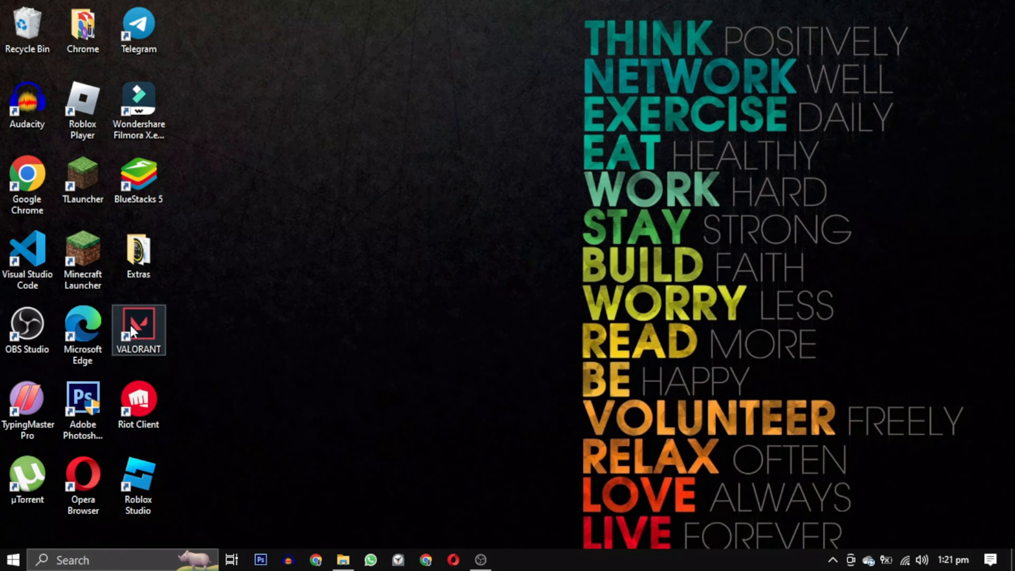
pyautogui.rightClick(137, 330)
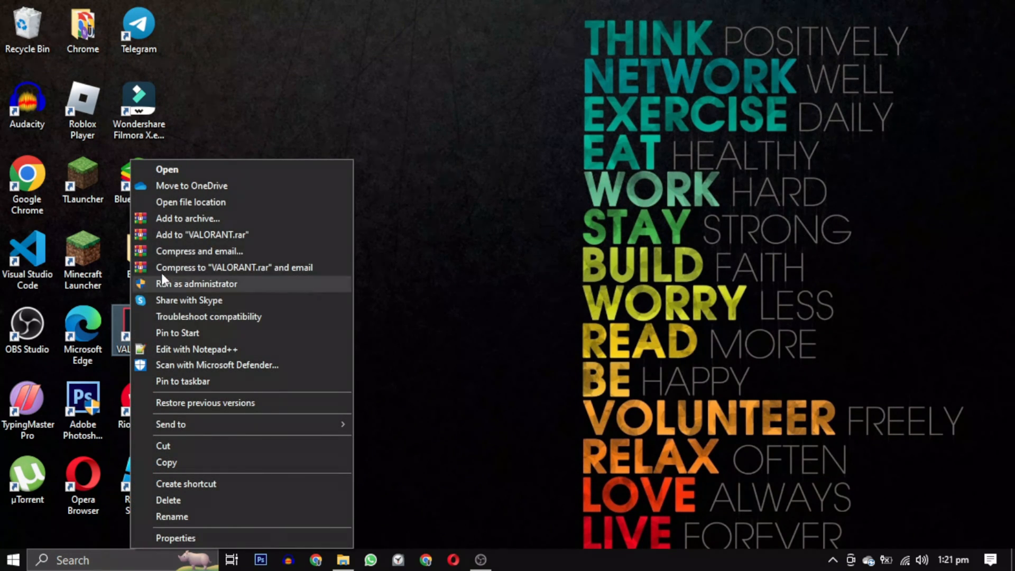
pyautogui.moveTo(288, 289)
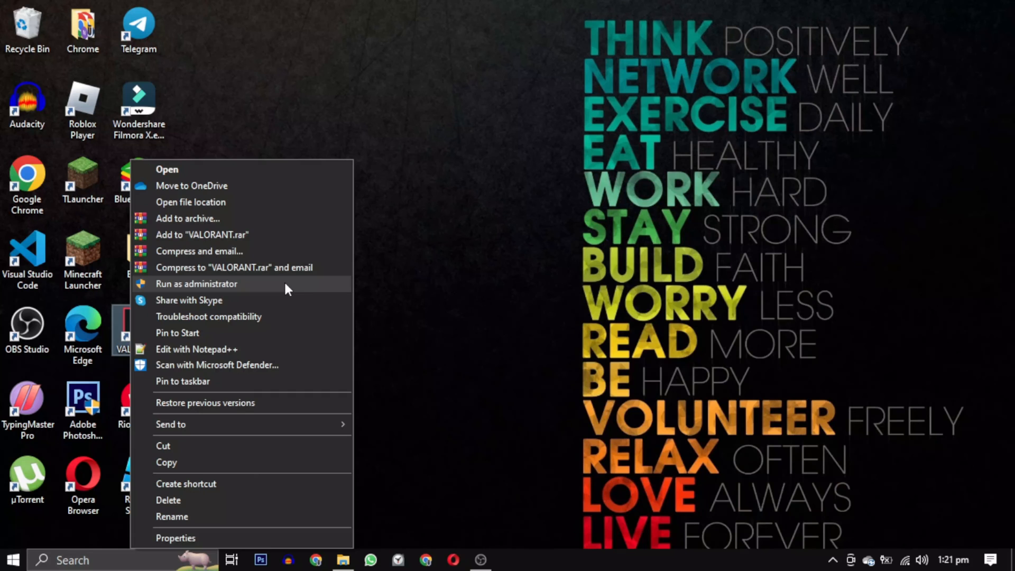
pyautogui.click(196, 284)
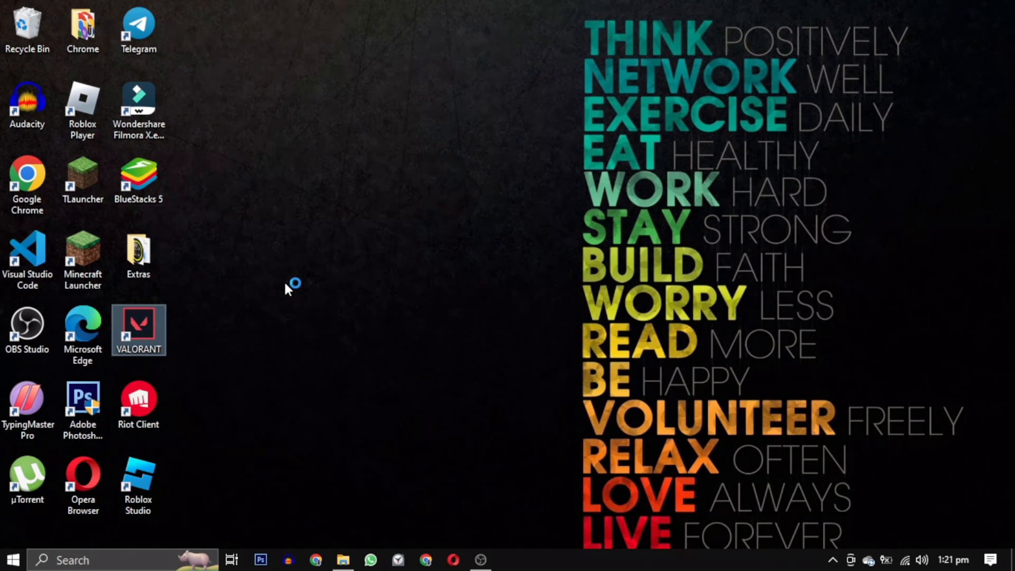
pyautogui.doubleClick(137, 330)
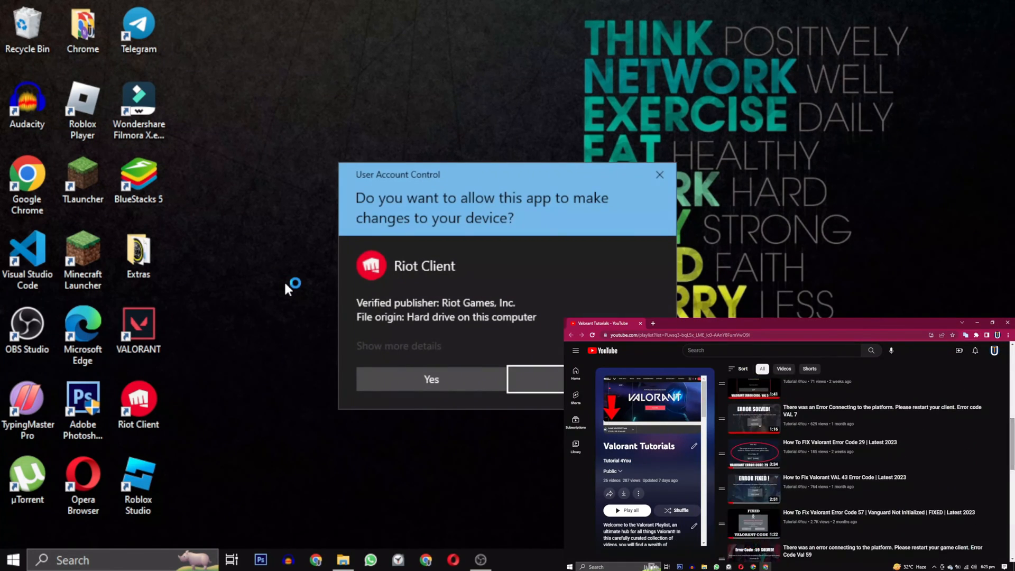
pyautogui.click(432, 379)
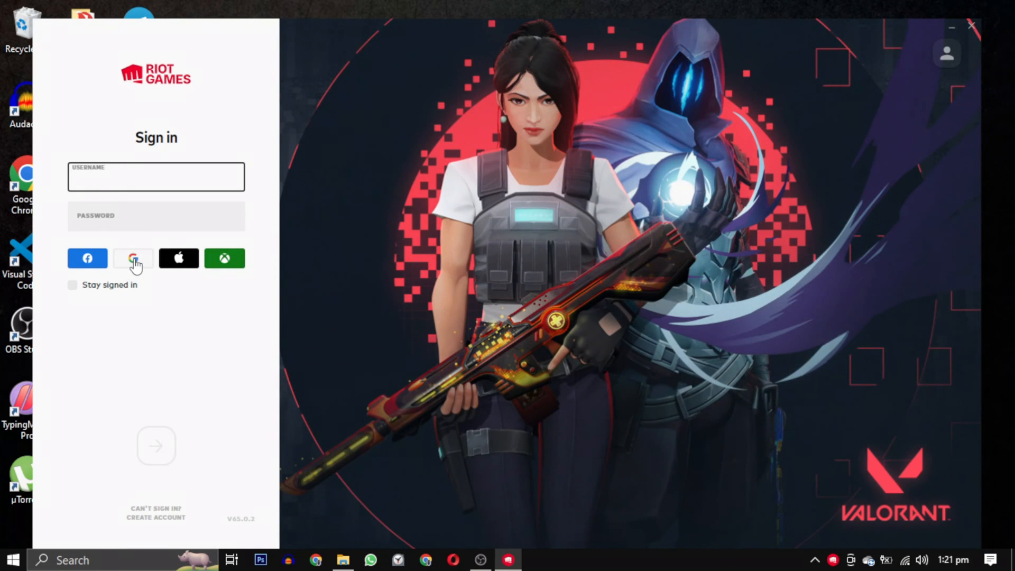
# Step: Begin Riot Client sign-in with a Google account
pyautogui.click(133, 258)
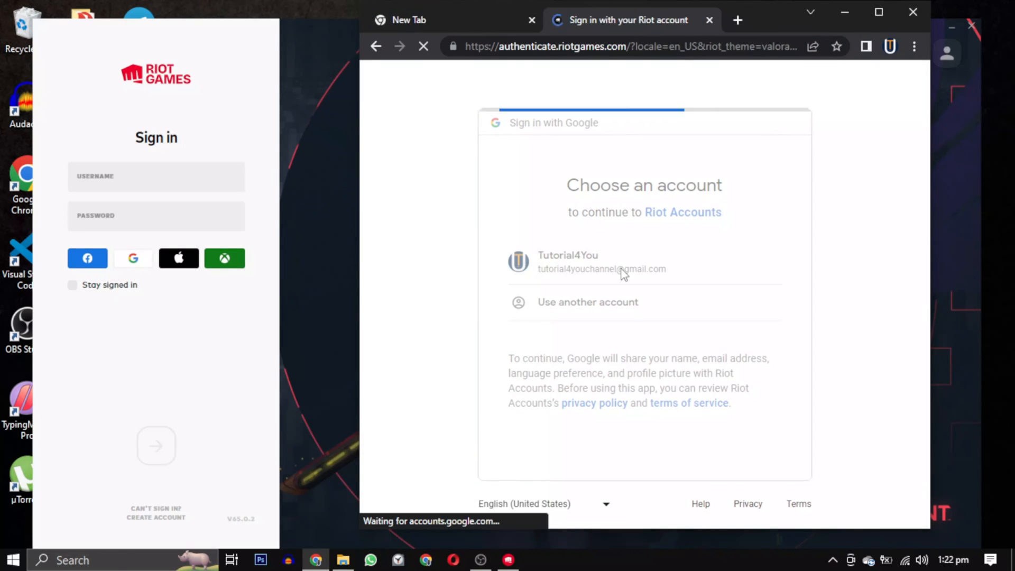